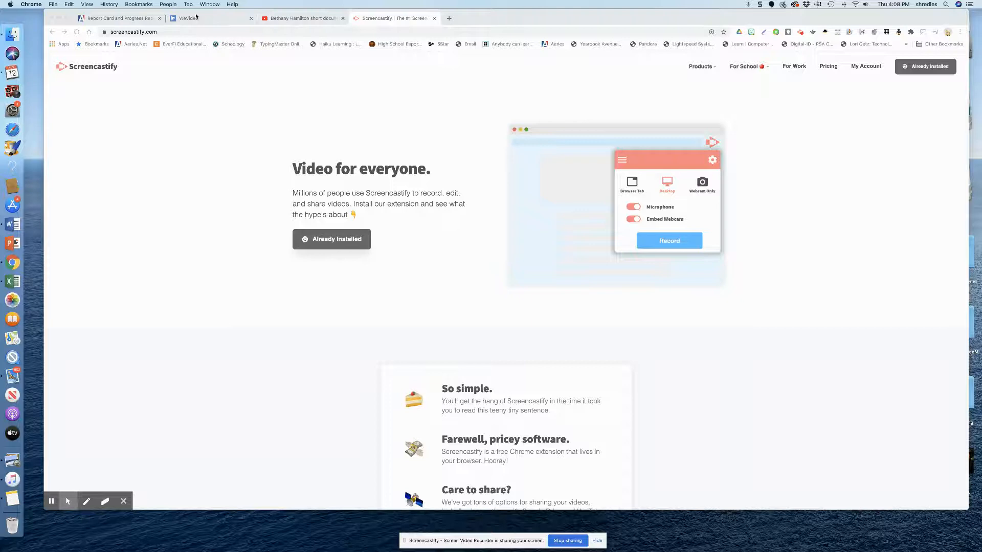
View the WeVideo photo timeline, then bring up the Bethany Hamilton YouTube documentary
{"action": "left_click", "coordinate": [189, 18]}
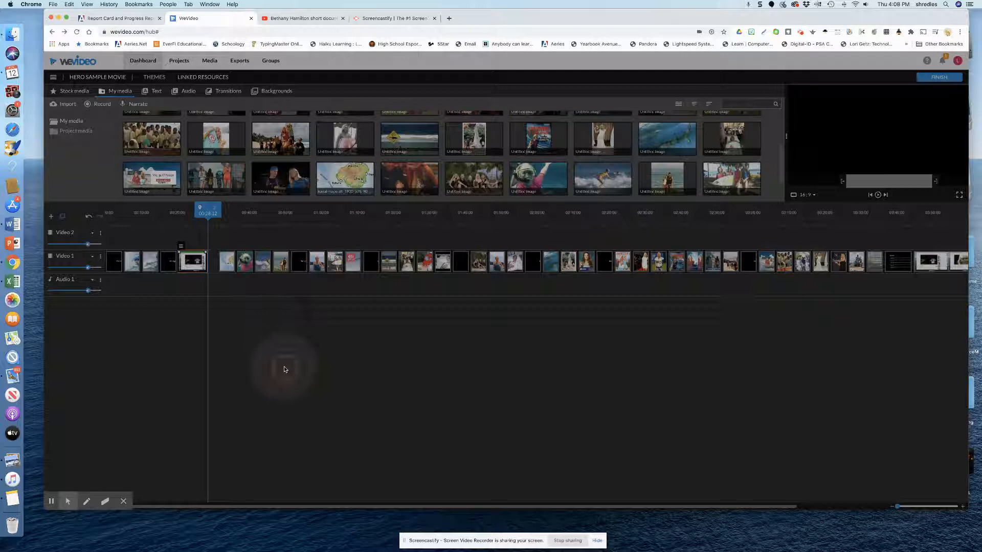
{"action": "mouse_move", "coordinate": [102, 104]}
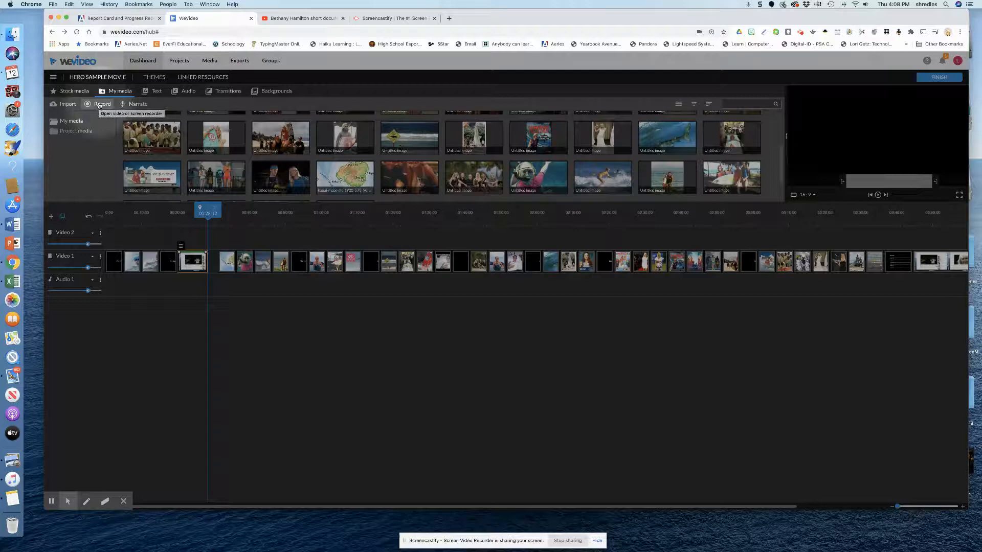
{"action": "left_click", "coordinate": [303, 18]}
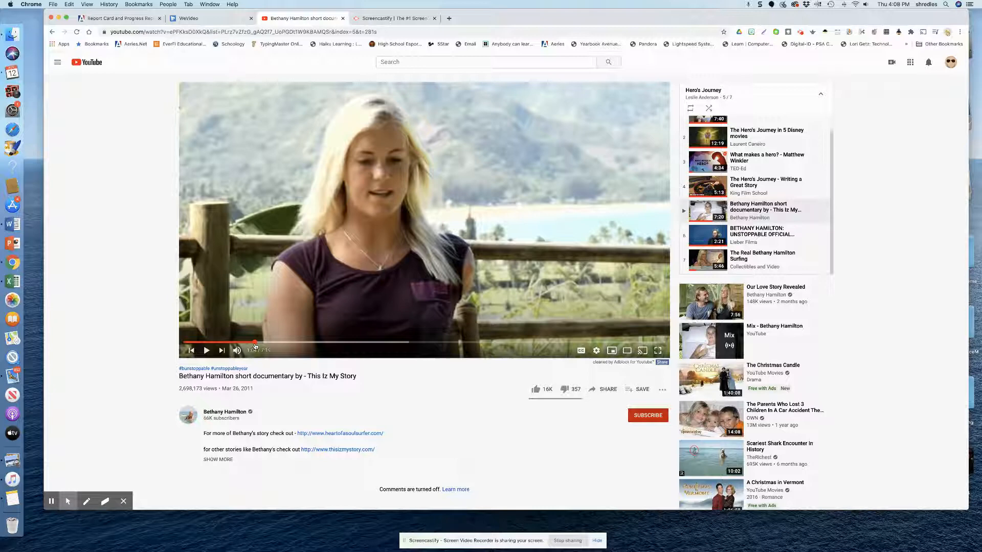
Play the Bethany Hamilton documentary full screen, then return to the WeVideo project
{"action": "left_click", "coordinate": [657, 350]}
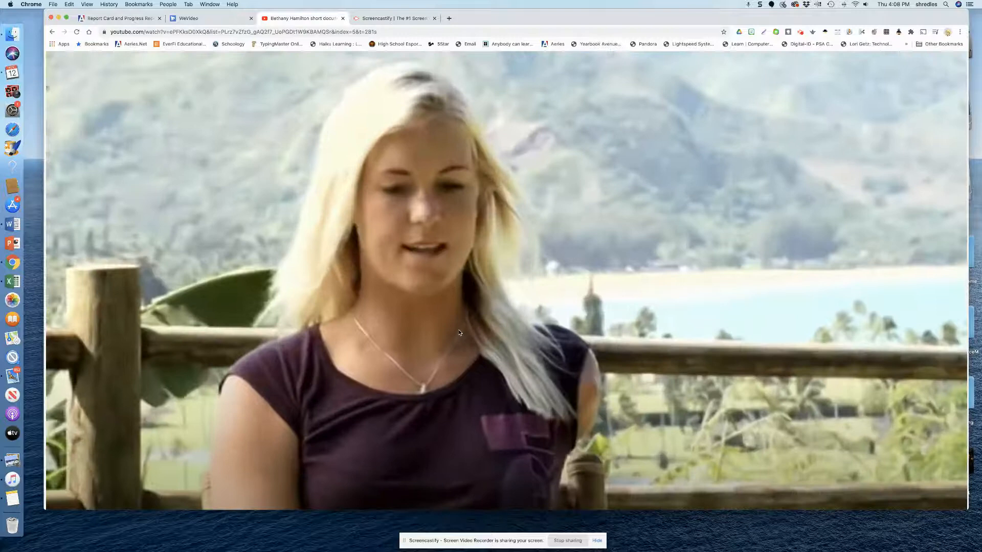
{"action": "left_click", "coordinate": [189, 18]}
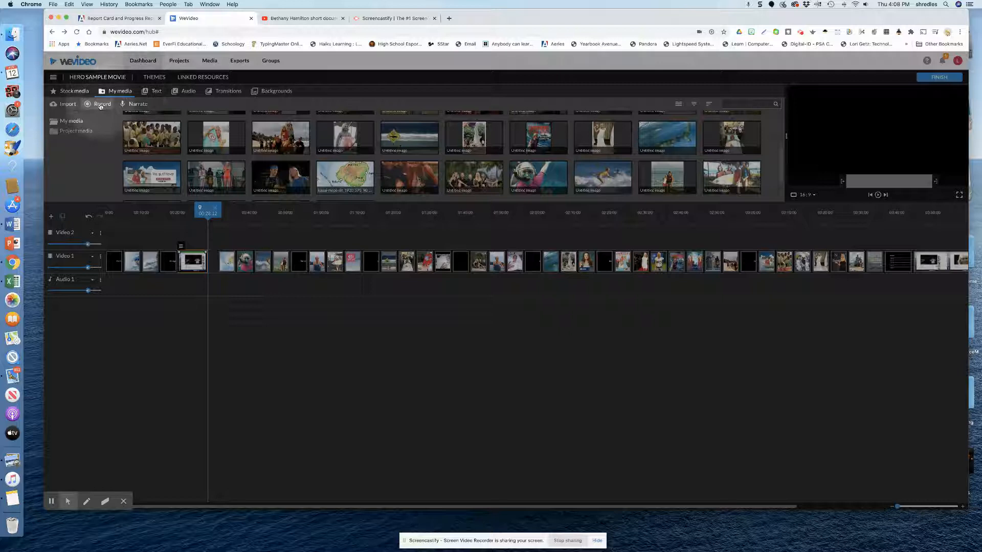
Start a WeVideo screen recording with the audio source set to No audio
{"action": "left_click", "coordinate": [101, 104]}
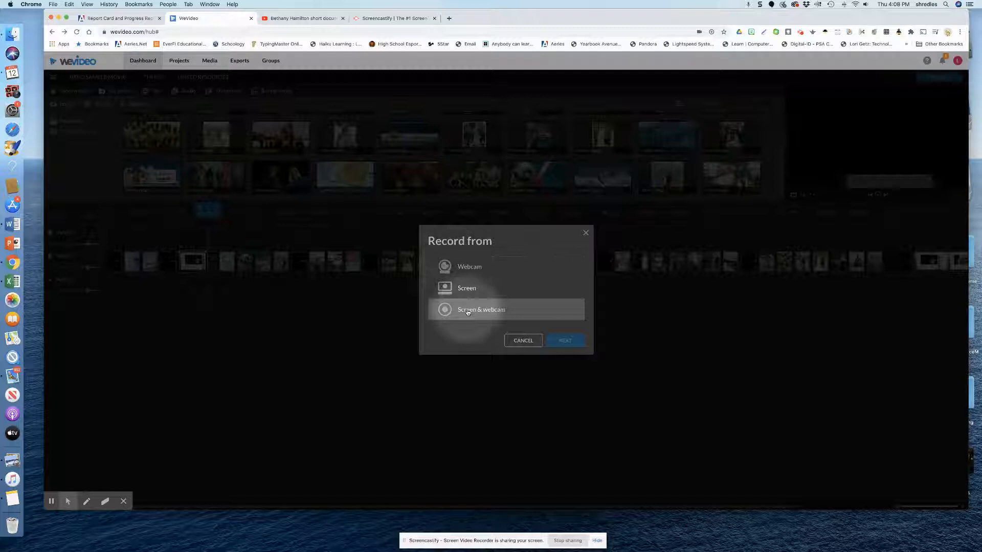
{"action": "left_click", "coordinate": [564, 341]}
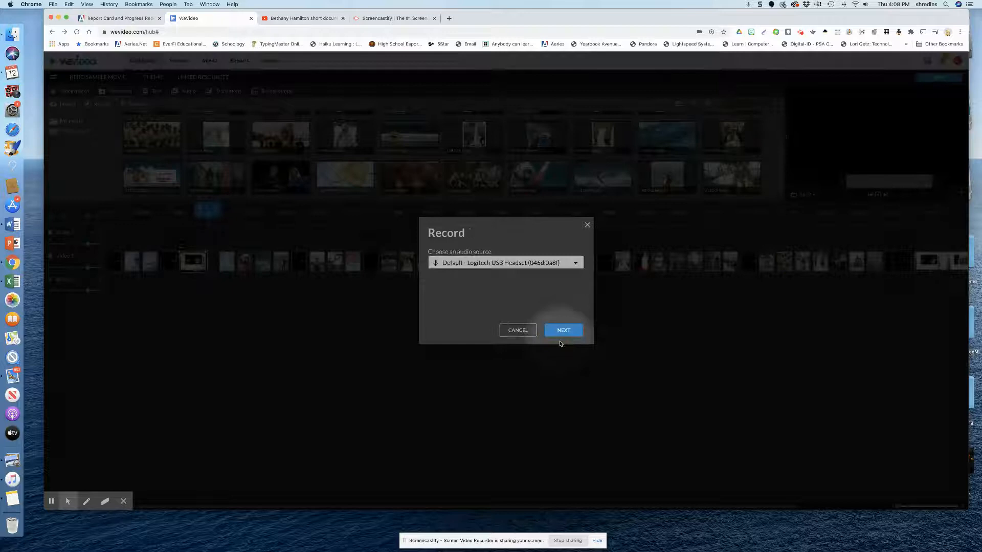
{"action": "left_click", "coordinate": [506, 262]}
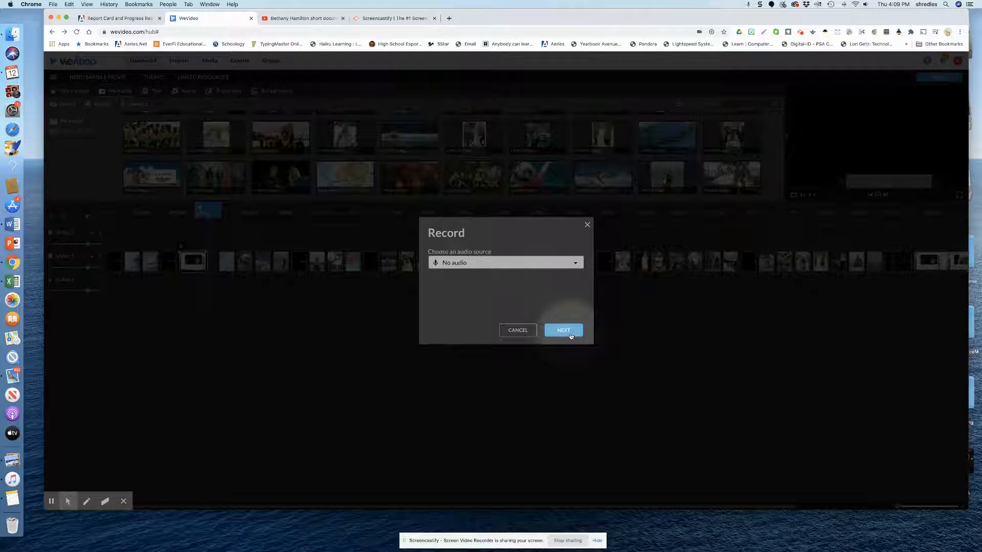
{"action": "left_click", "coordinate": [564, 330]}
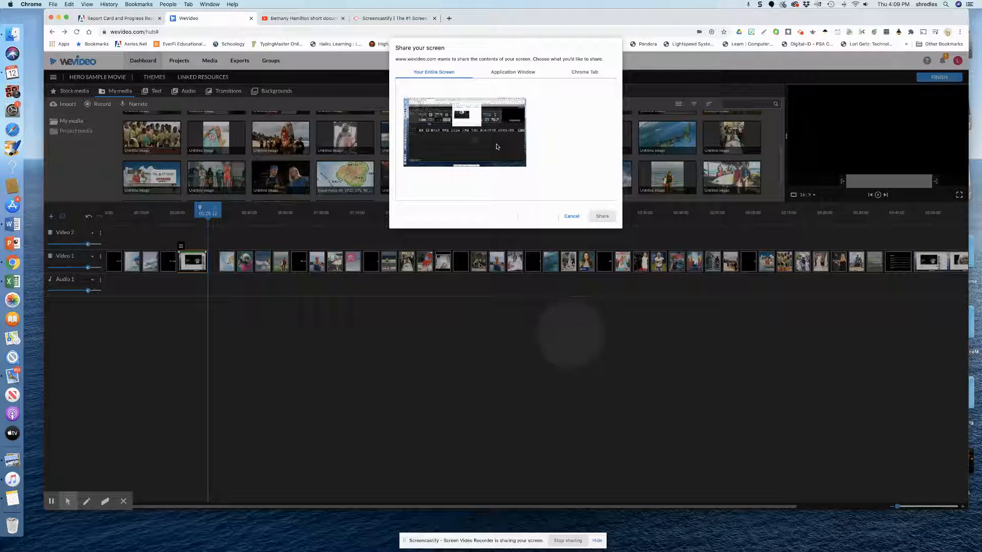
Share the Chrome tab showing the Bethany Hamilton YouTube documentary
{"action": "left_click", "coordinate": [584, 72]}
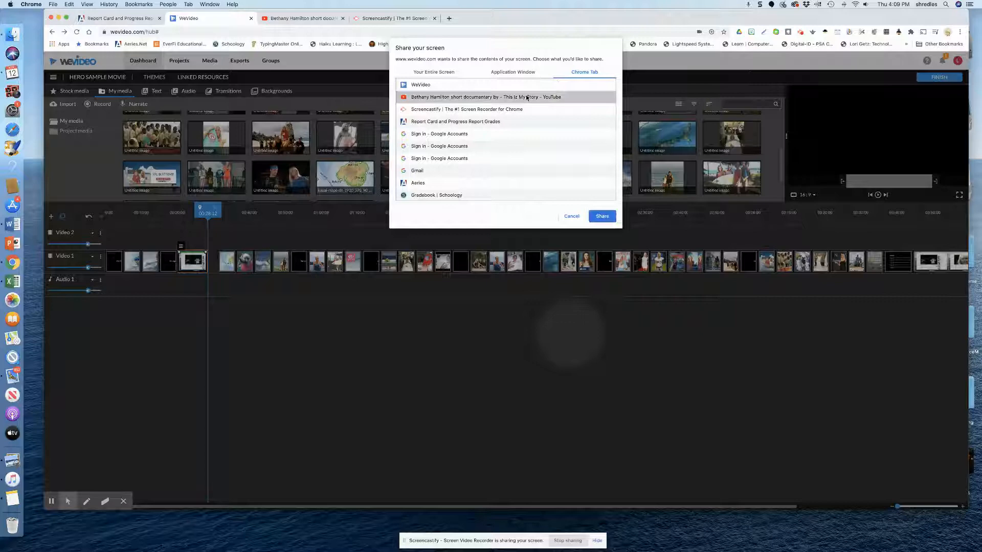
{"action": "left_click", "coordinate": [601, 215]}
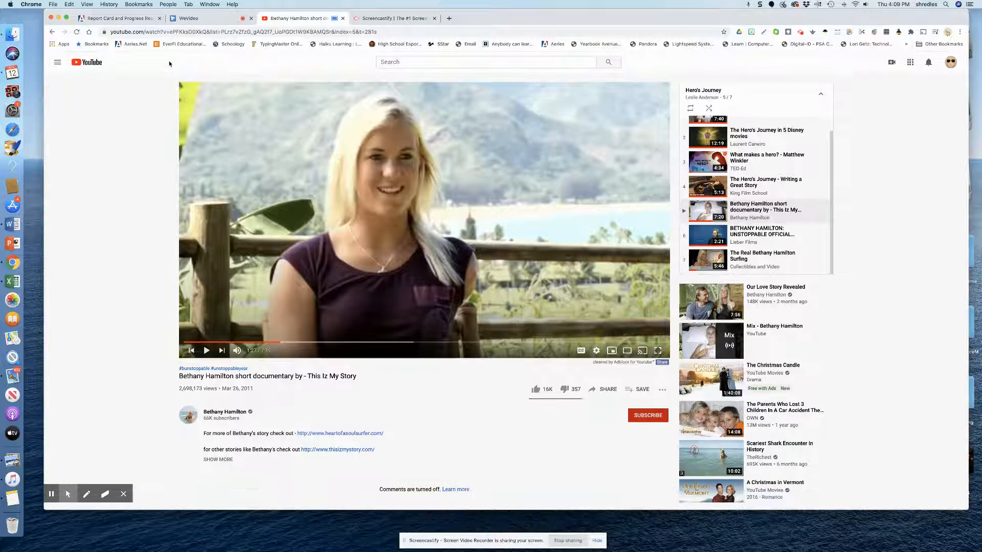
End the recording and save the clip to the end of Video 1
{"action": "left_click", "coordinate": [186, 18]}
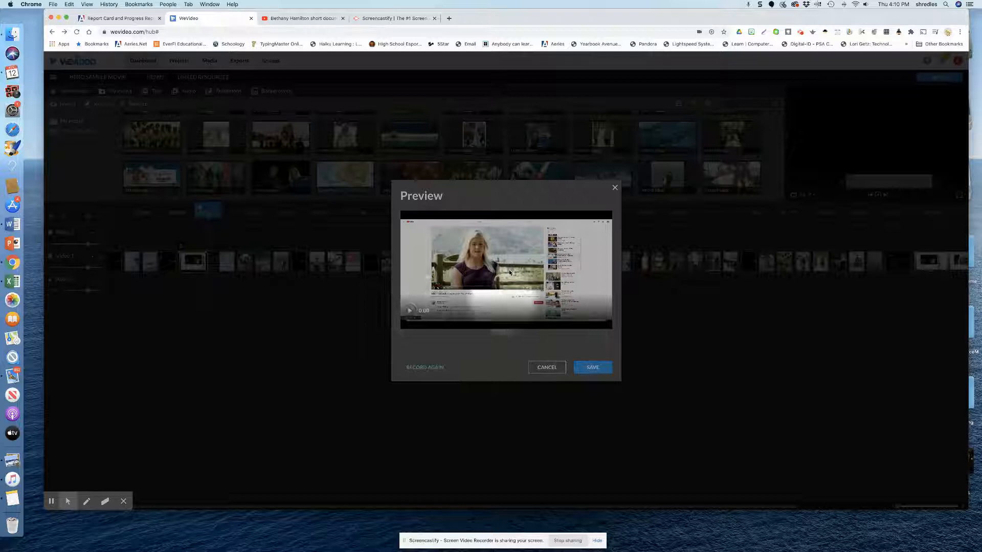
{"action": "left_click", "coordinate": [410, 310]}
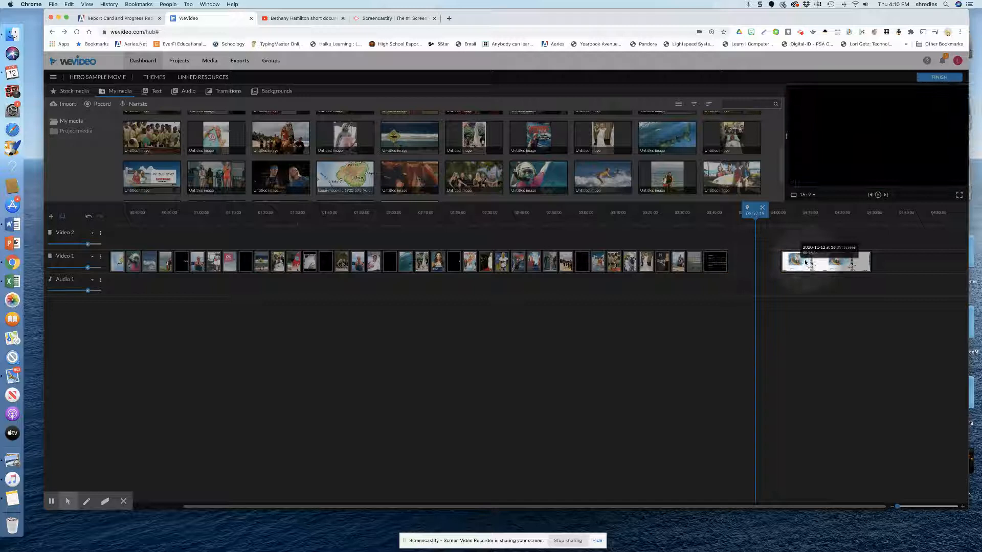
Open the recorded clip's crop settings and crop its left and right sides
{"action": "double_click", "coordinate": [825, 261]}
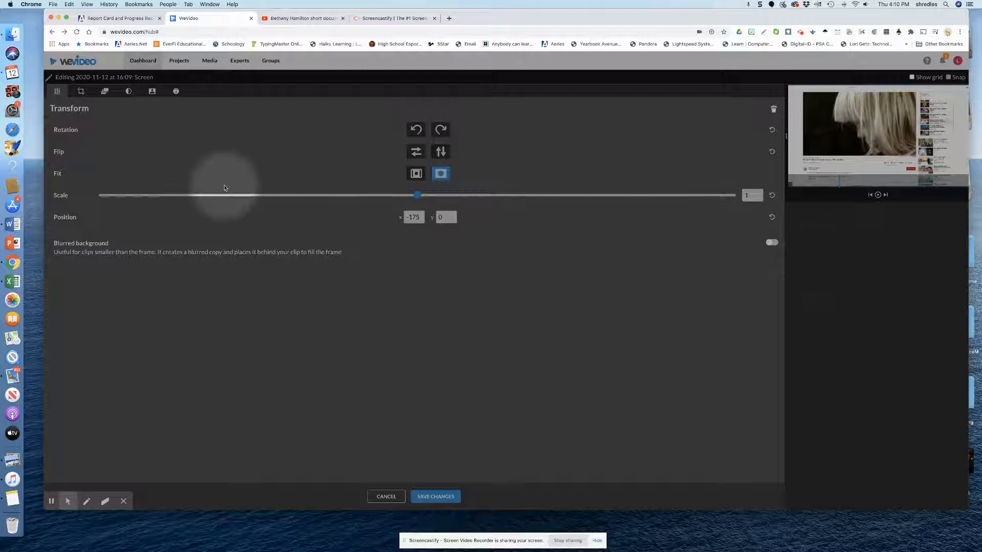
{"action": "left_click", "coordinate": [80, 91]}
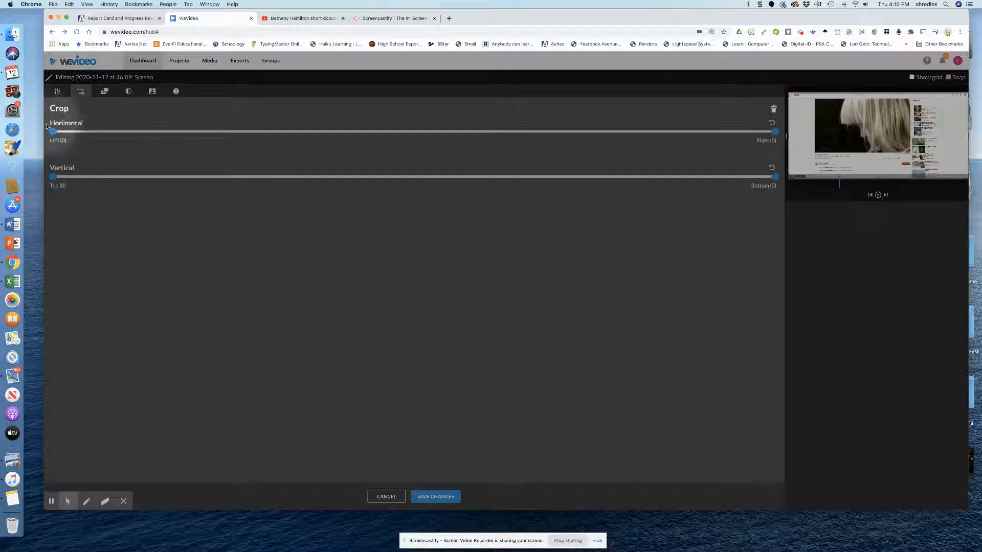
{"action": "left_click_drag", "start_coordinate": [53, 132], "coordinate": [155, 131]}
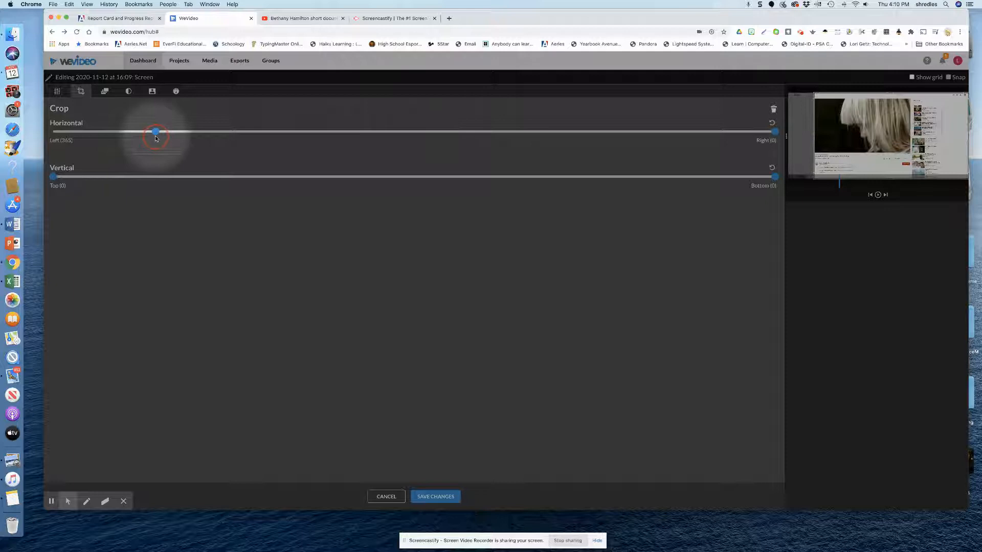
{"action": "left_click_drag", "start_coordinate": [775, 131], "coordinate": [545, 132]}
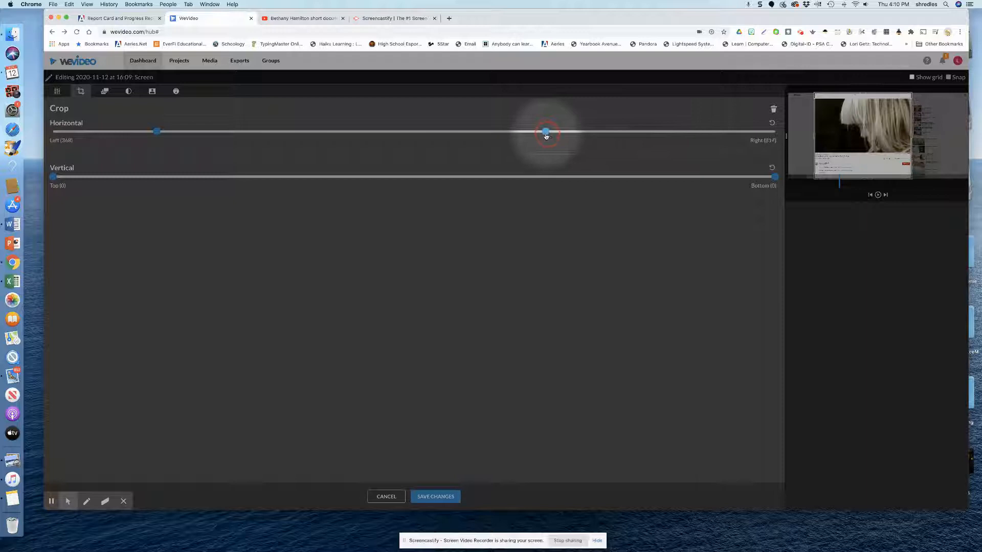
Crop the top and bottom of the recording, fine-tuning the bottom edge
{"action": "left_click_drag", "start_coordinate": [53, 176], "coordinate": [88, 176]}
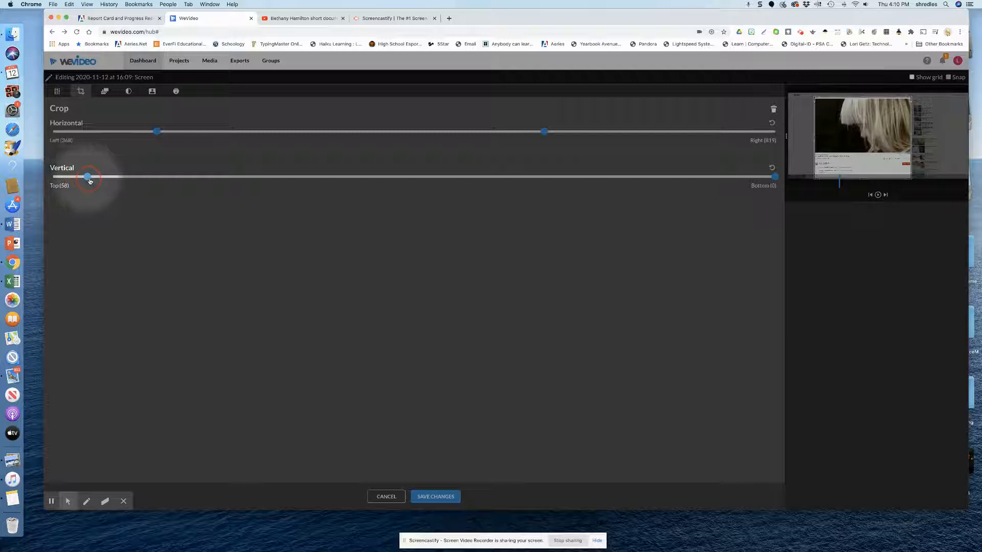
{"action": "left_click_drag", "start_coordinate": [773, 176], "coordinate": [567, 177]}
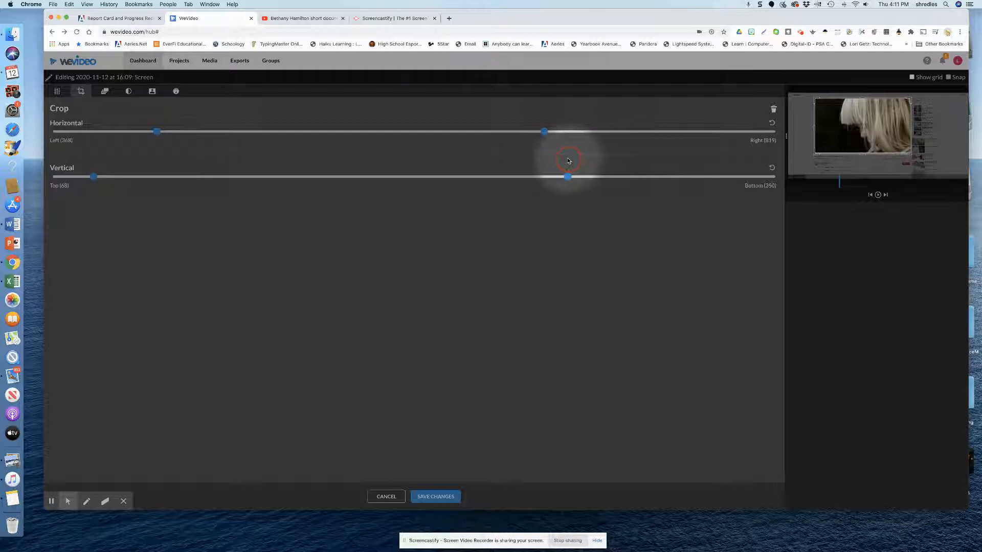
{"action": "left_click_drag", "start_coordinate": [567, 177], "coordinate": [562, 177]}
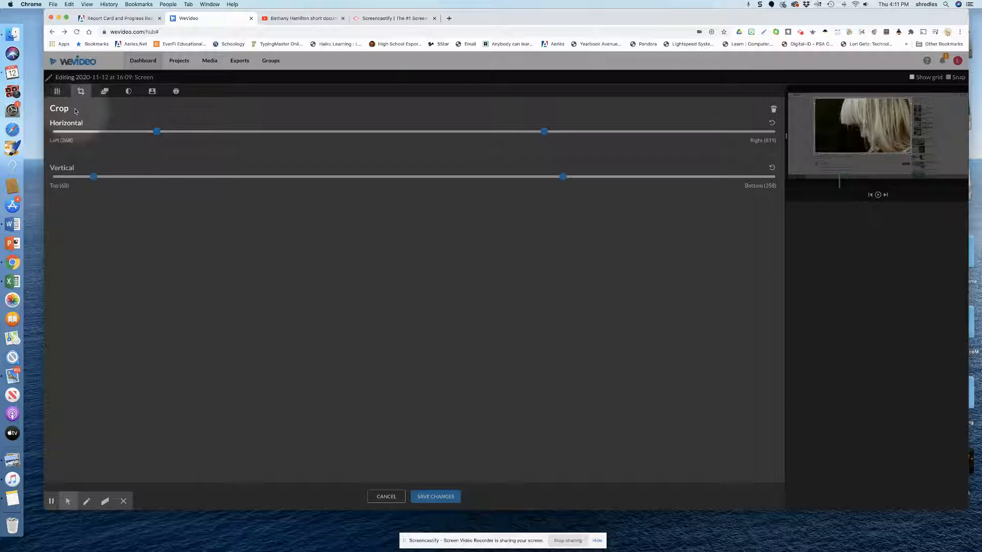
{"action": "left_click", "coordinate": [105, 91]}
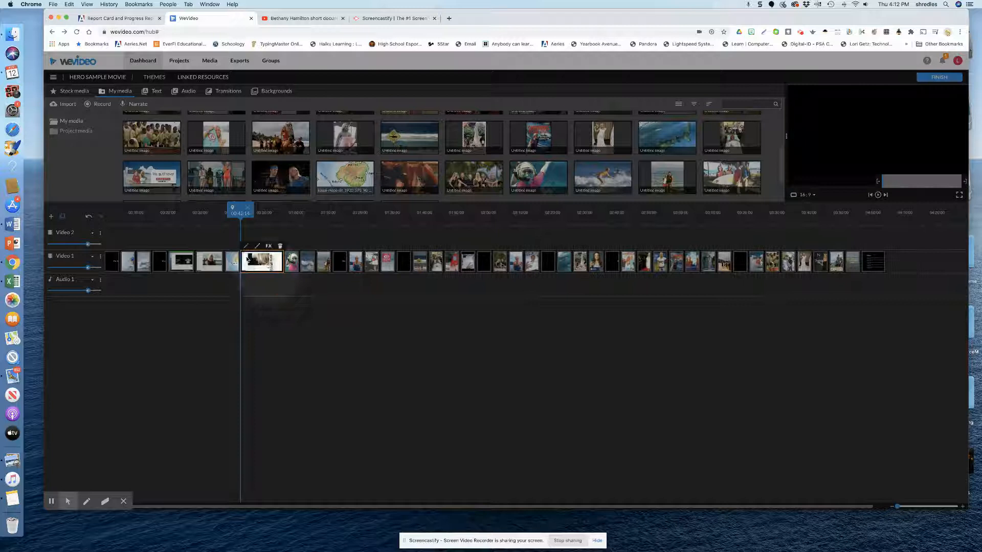
Move the playhead onto the documentary clip and preview its surfing footage
{"action": "left_click", "coordinate": [180, 261]}
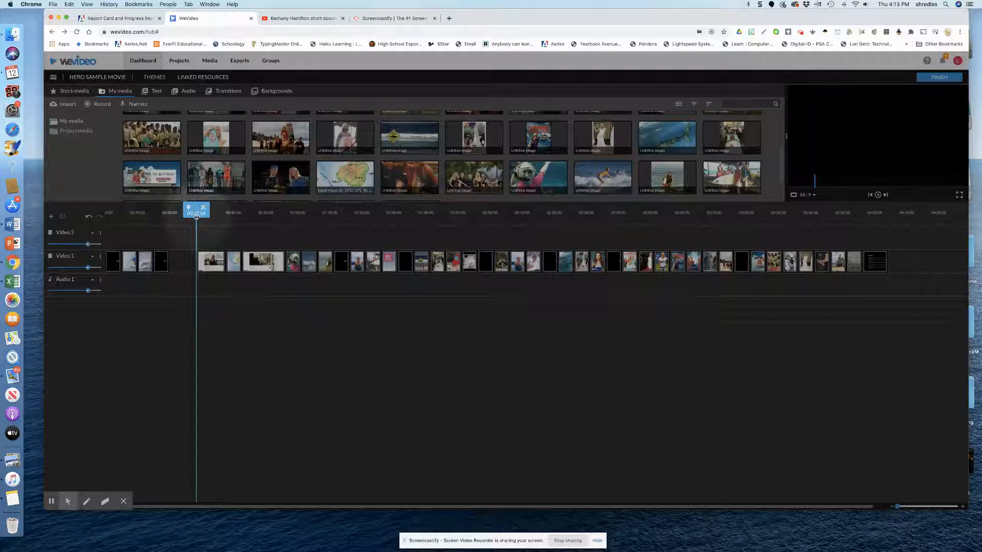
{"action": "left_click_drag", "start_coordinate": [196, 212], "coordinate": [213, 213]}
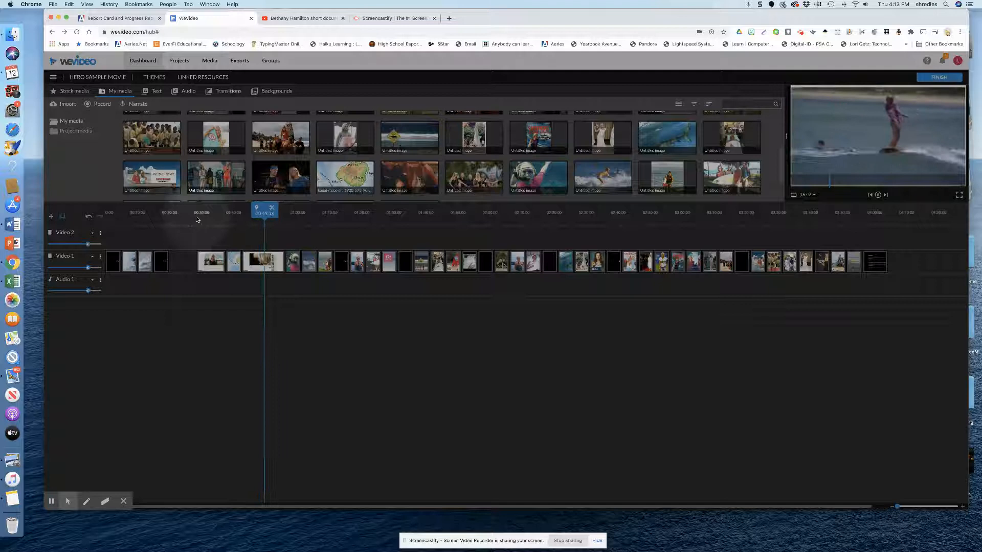
{"action": "left_click", "coordinate": [263, 261]}
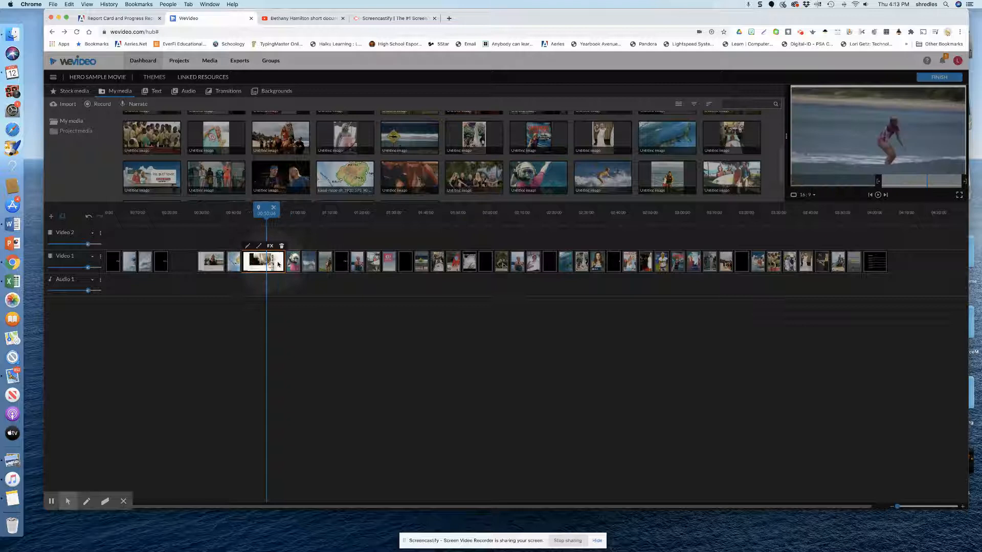